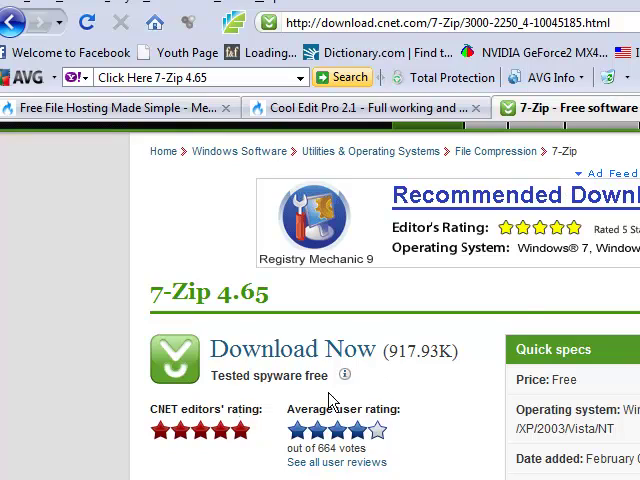
mouse_move(297, 321)
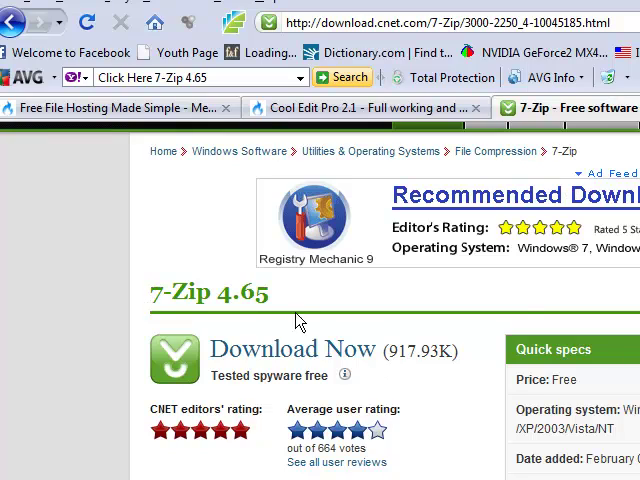
Scroll down the 7-Zip download page before switching to the Downloads folder.
scroll("down", 3)
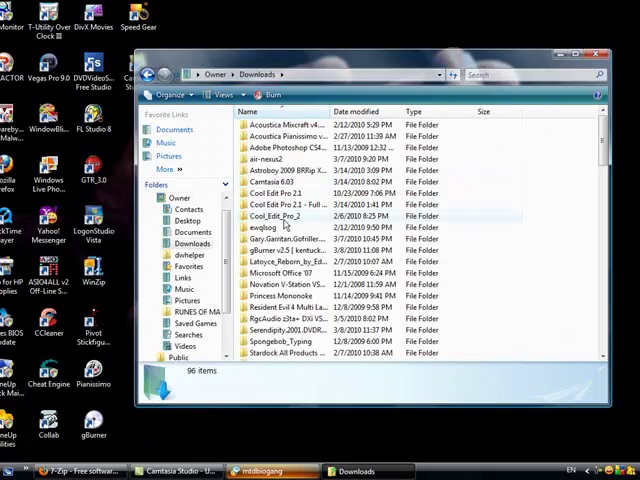
Open the Cool Edit Pro 2.1 download folder and its zip archive in WinZip.
double_click(290, 204)
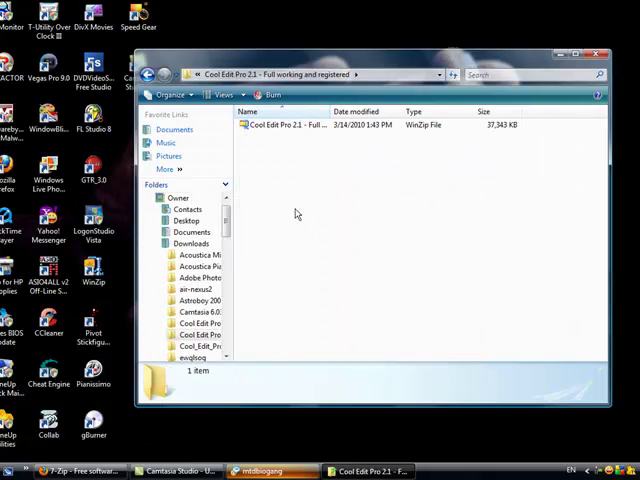
double_click(290, 124)
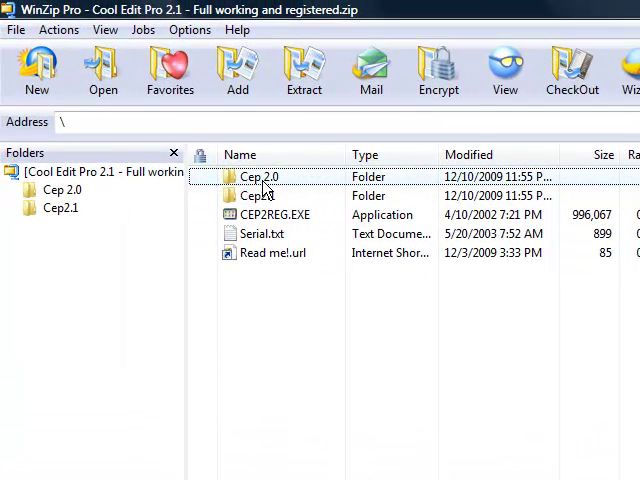
Run CEPSETUP.EXE from the archive's Cep 2.0 folder, confirming the WinZip caution.
double_click(258, 177)
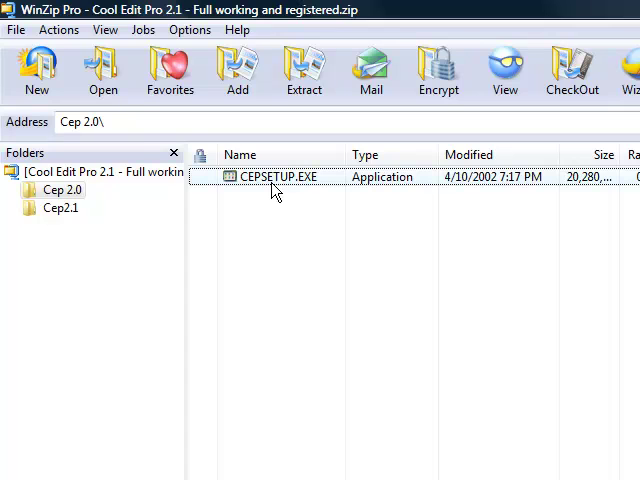
double_click(277, 177)
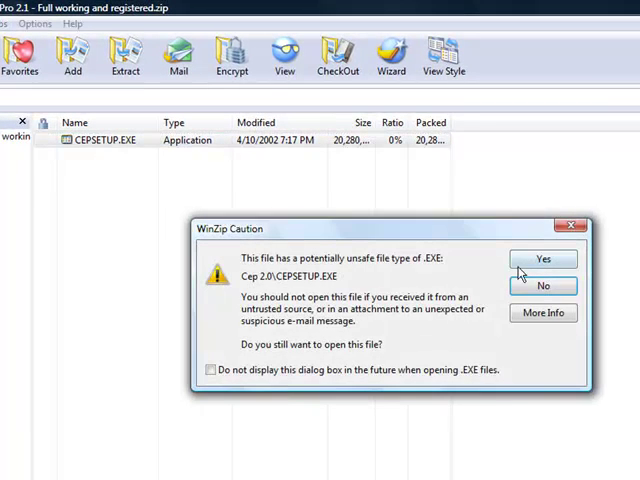
left_click(543, 259)
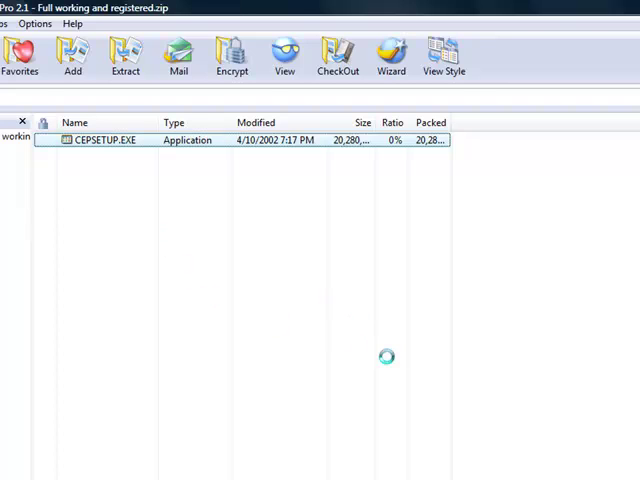
double_click(108, 139)
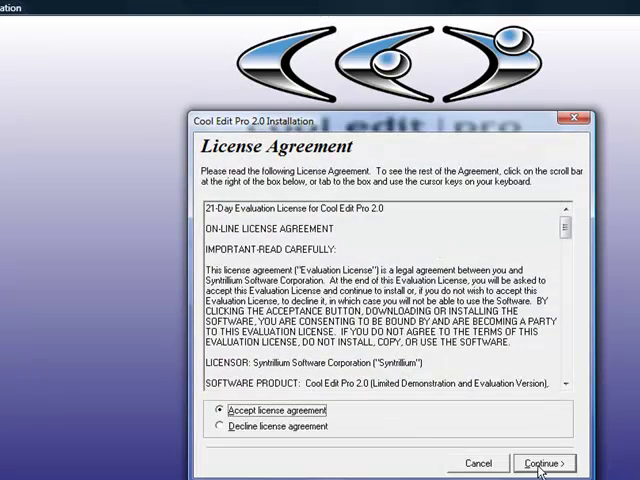
Accept the license, keep the default C:\Program Files\coolpro2 folder, install and exit the finished setup.
left_click(545, 463)
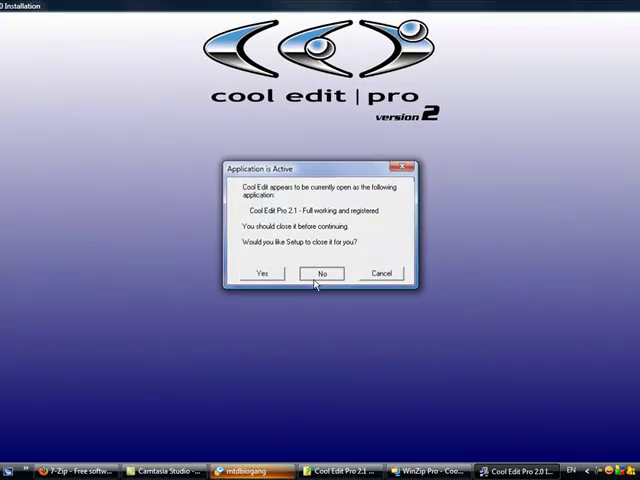
left_click(321, 273)
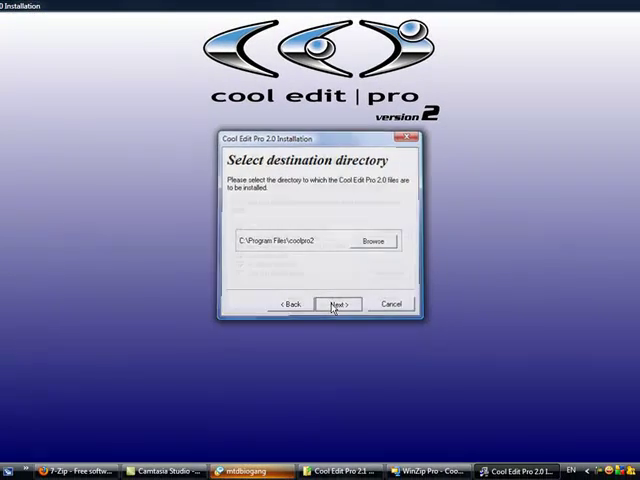
left_click(338, 303)
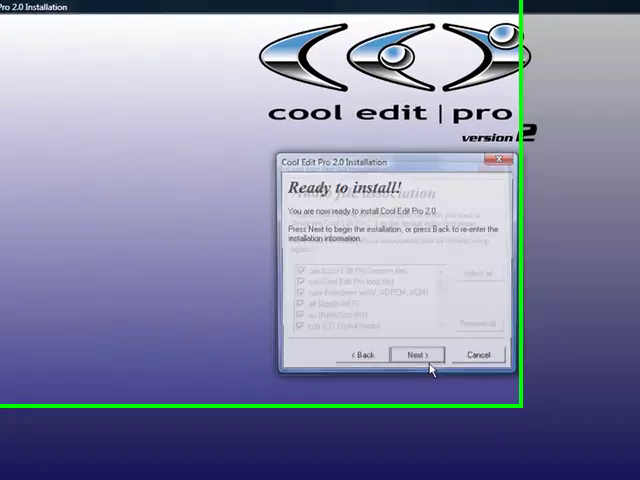
left_click(415, 355)
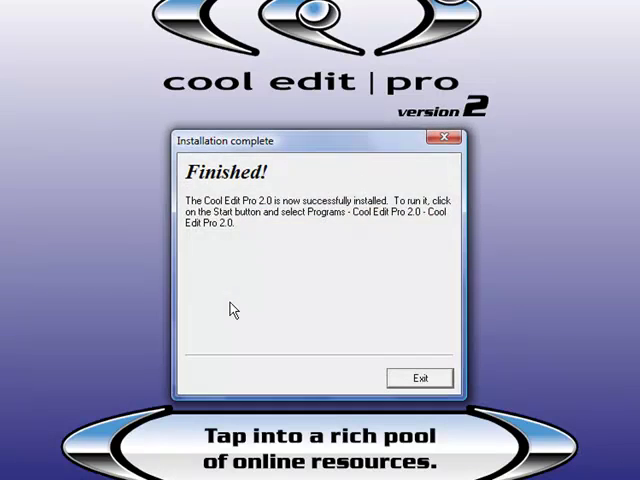
left_click(420, 377)
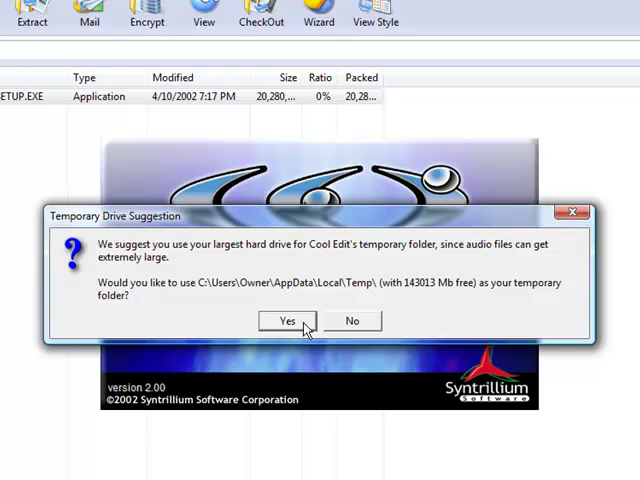
Accept the suggested temporary drive, keep evaluating the expired trial, and close the archive's folder window.
left_click(286, 321)
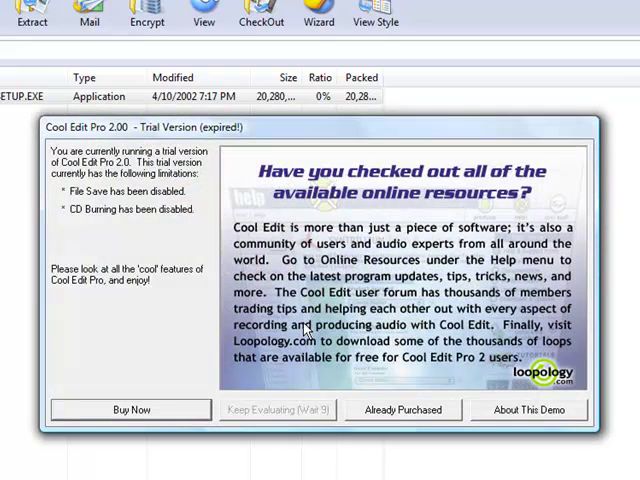
mouse_move(285, 416)
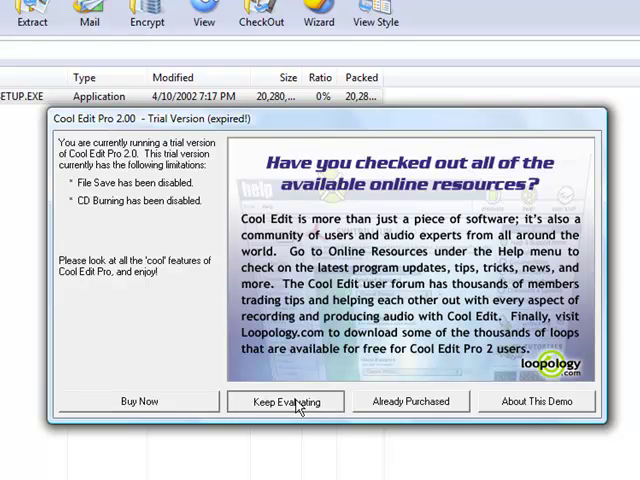
left_click(286, 401)
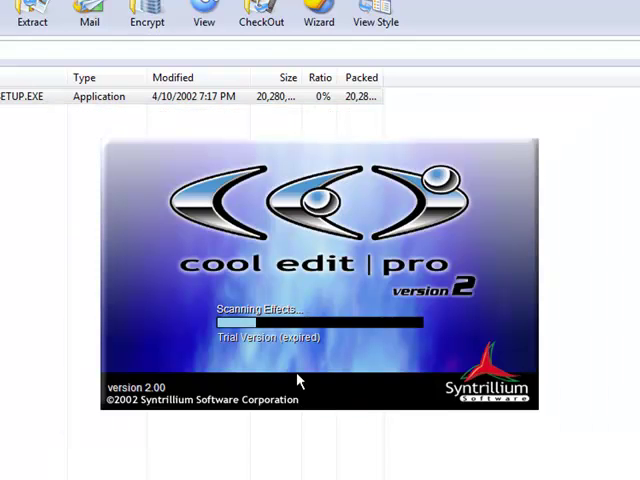
mouse_move(263, 357)
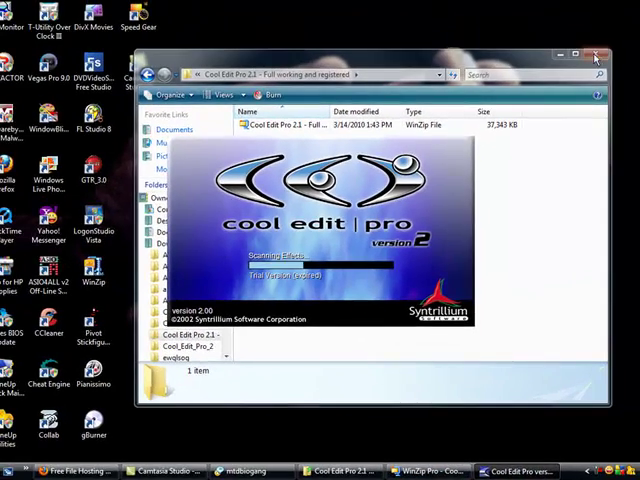
left_click(592, 56)
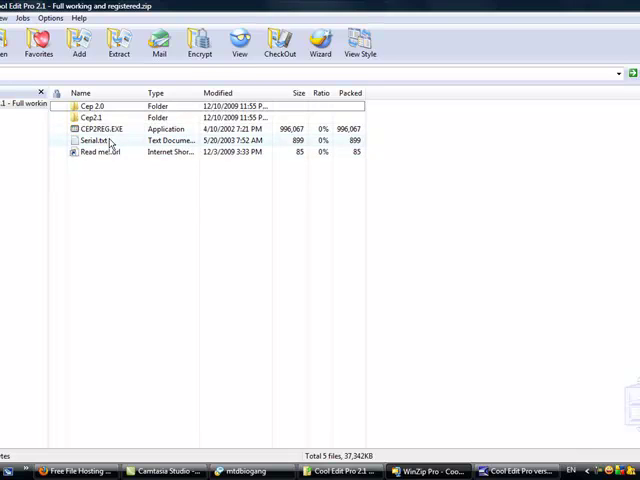
View Serial.txt's registration name and key in Notepad, then close it back to the archive's top level.
left_click(100, 128)
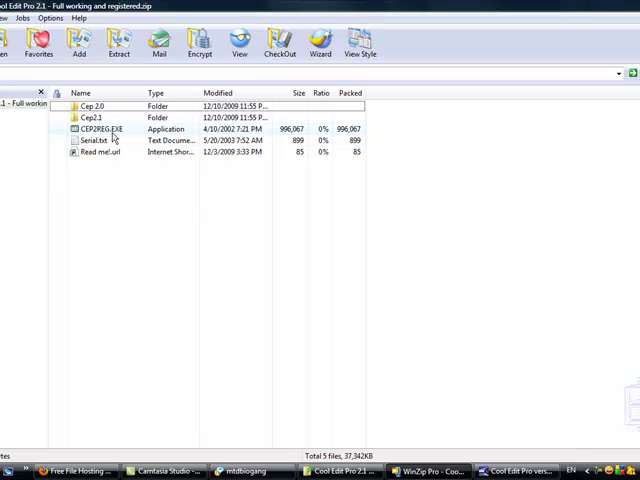
double_click(92, 153)
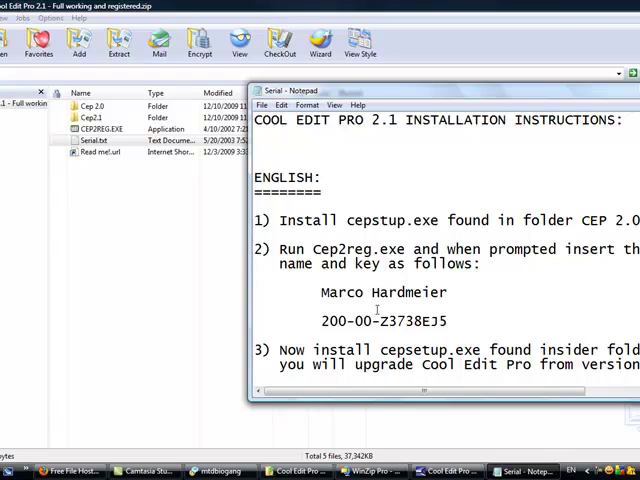
left_click_drag(316, 292, 452, 320)
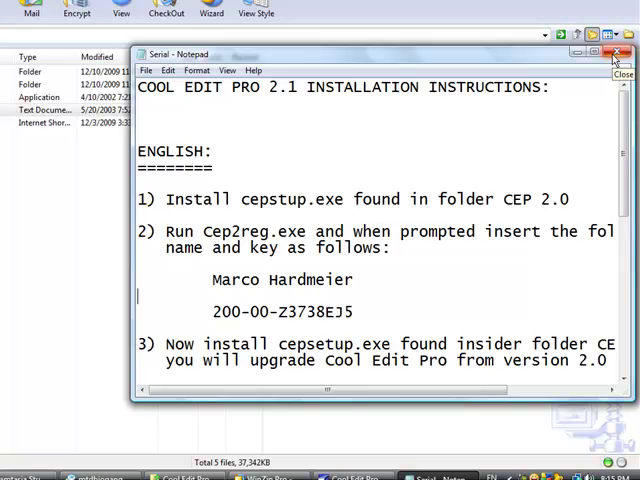
left_click(614, 53)
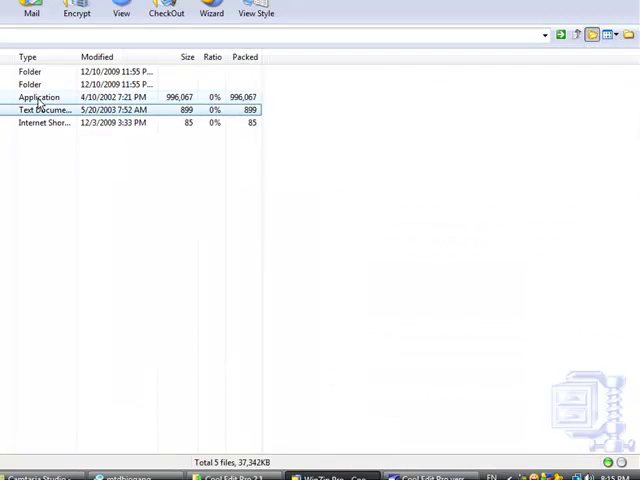
double_click(35, 96)
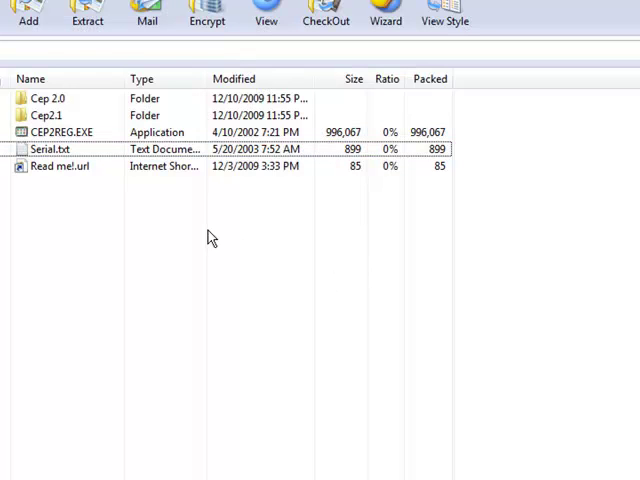
Run CEP2REG.EXE from the archive without closing Cool Edit and accept its license agreement.
left_click(60, 132)
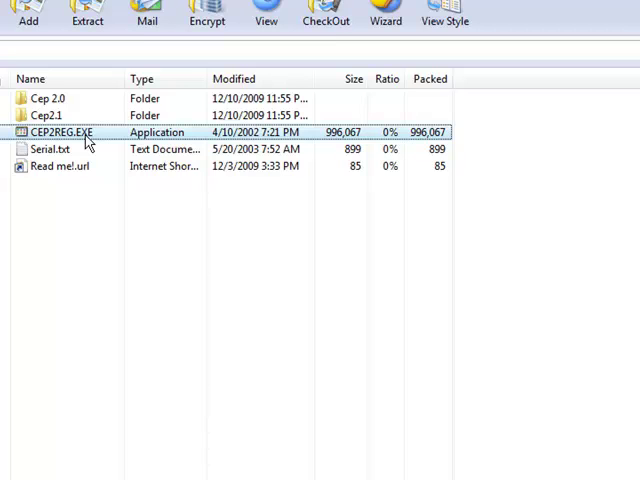
double_click(63, 131)
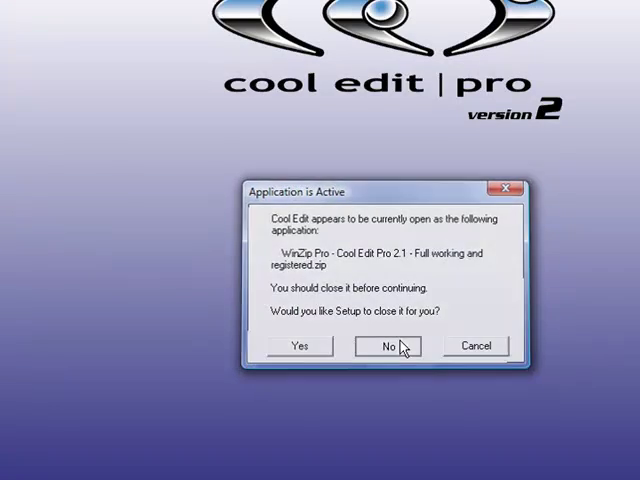
left_click(386, 345)
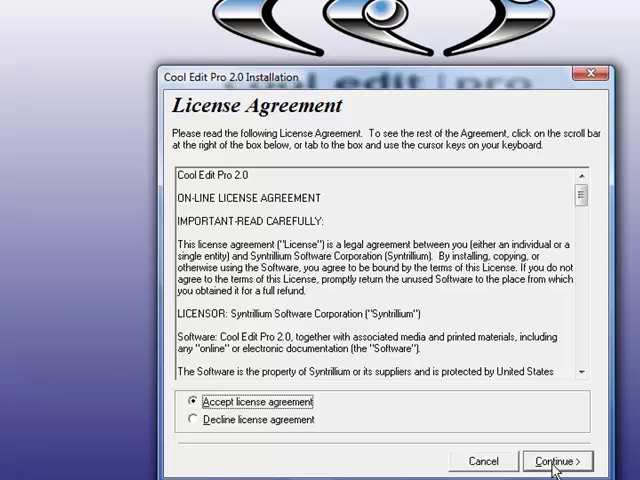
left_click(561, 460)
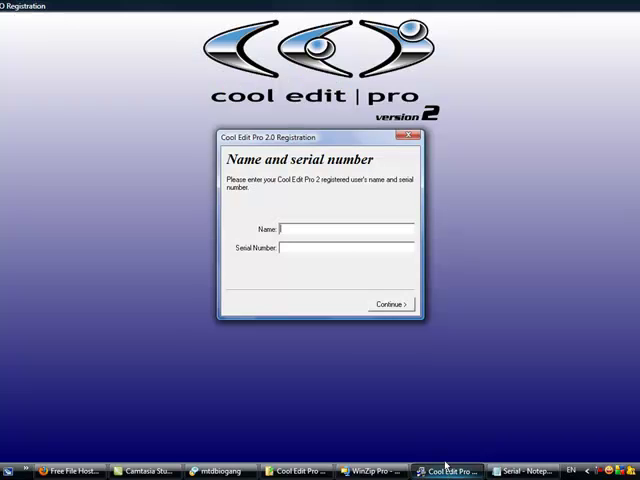
type("Marco Hardmeier")
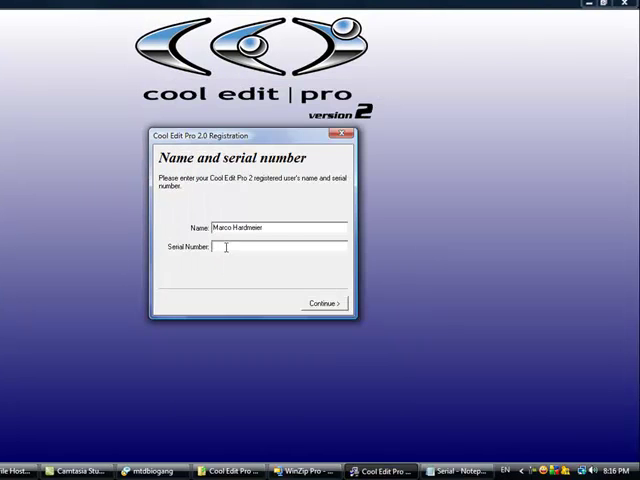
left_click(318, 302)
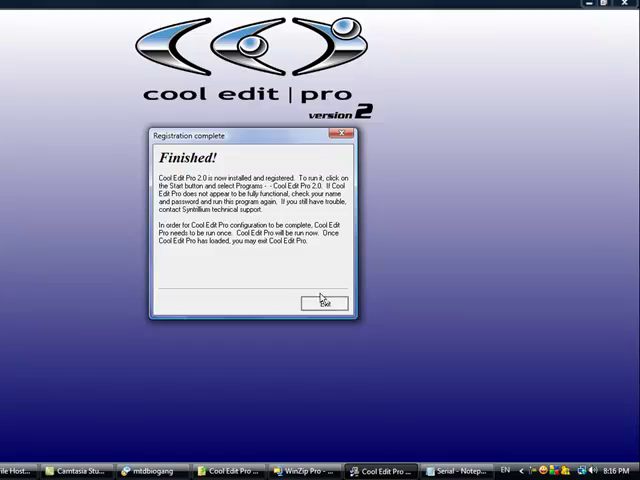
left_click(324, 303)
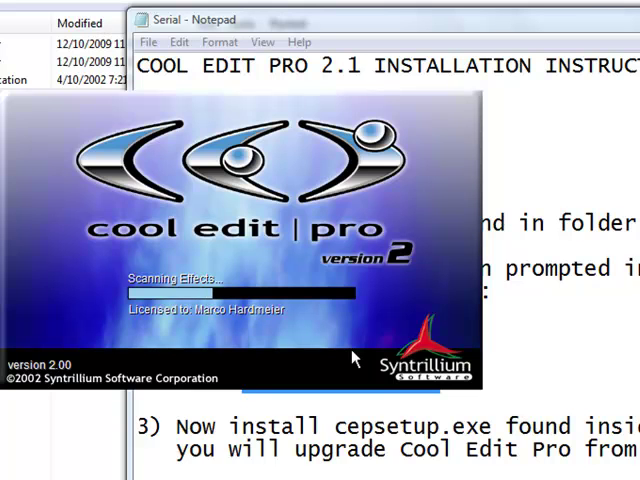
mouse_move(278, 325)
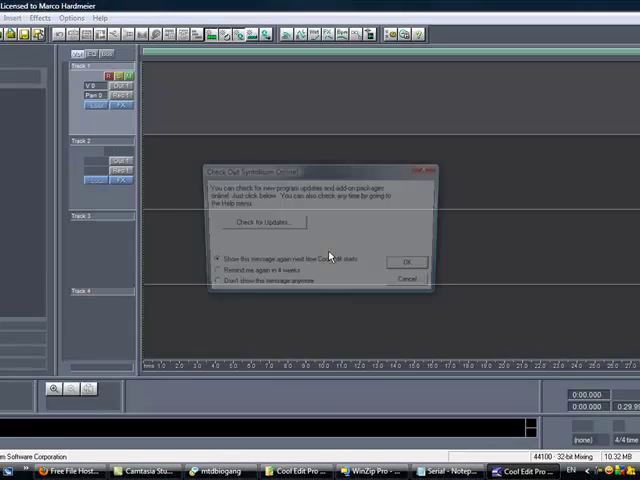
Suppress the online check-out message with Don't show this anymore, then return to the WinZip archive.
left_click(221, 289)
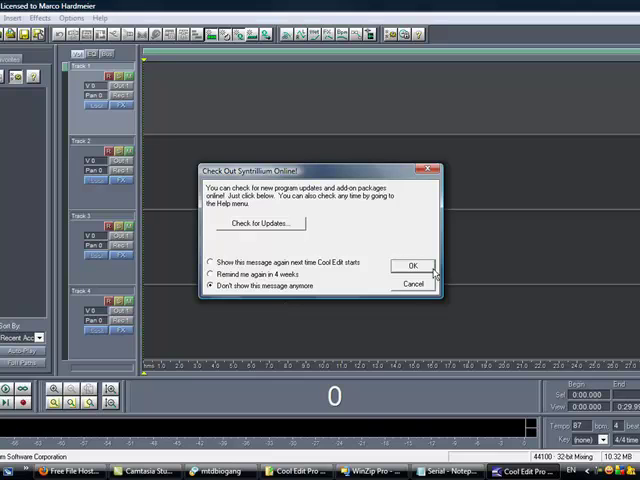
left_click(413, 264)
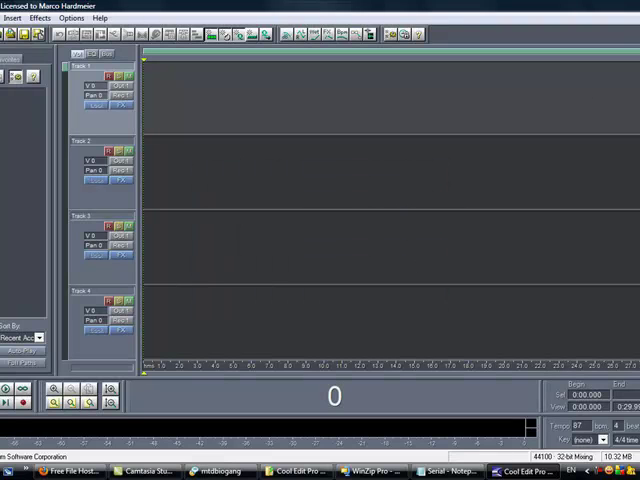
left_click(391, 469)
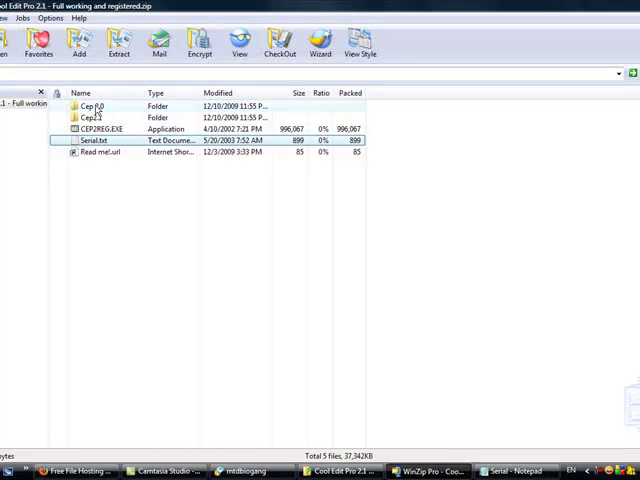
Confirm the registration installed correctly and launch the Cep 2.1 upgrade's cepsetup.exe.
double_click(100, 128)
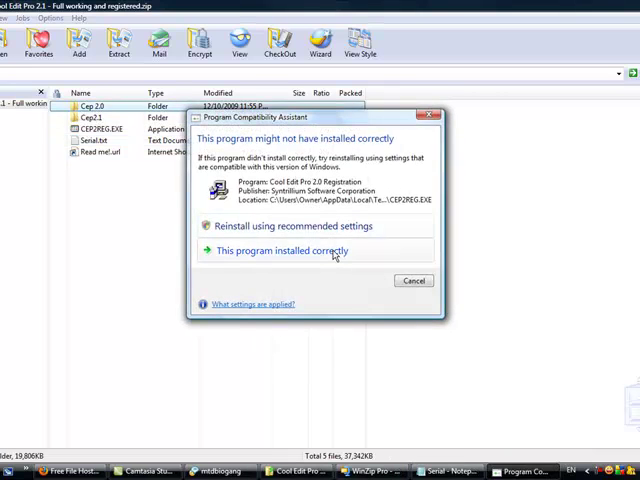
left_click(284, 250)
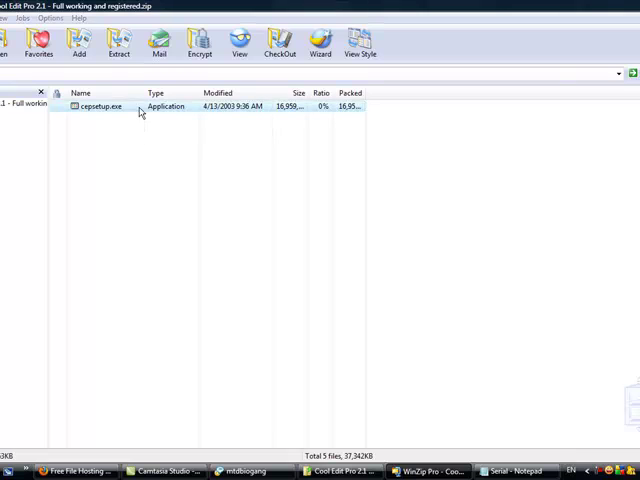
double_click(105, 106)
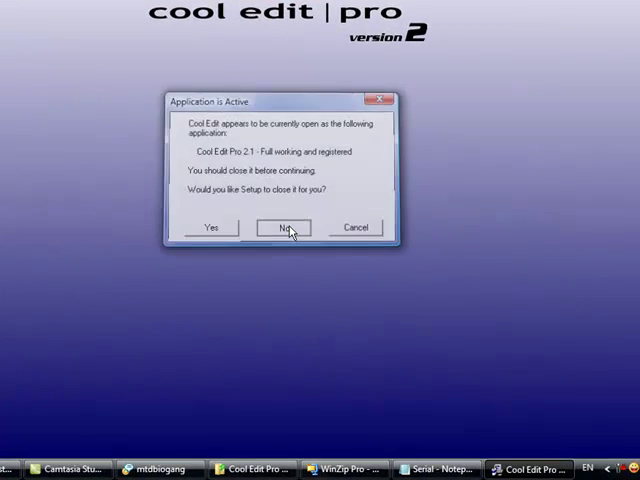
Decline the Application is Active prompt, accept the 2.1 license, and start copying files.
left_click(281, 227)
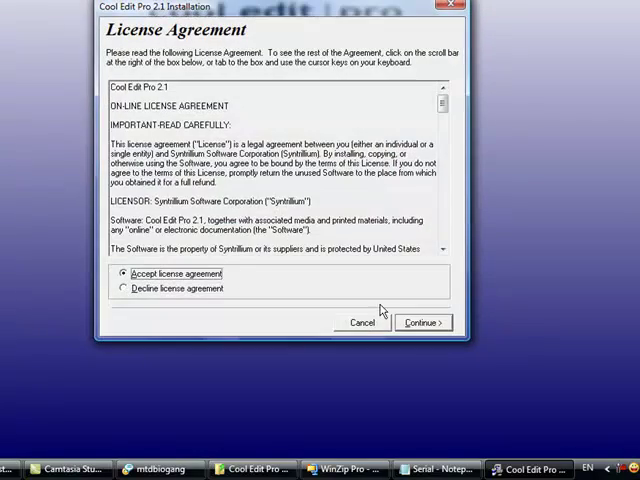
left_click(421, 322)
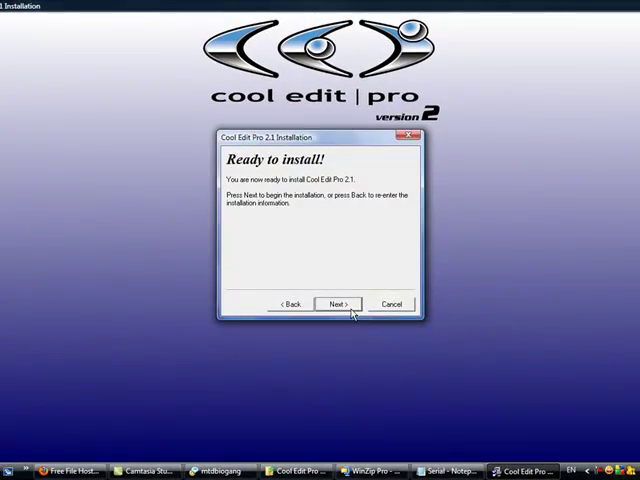
left_click(338, 304)
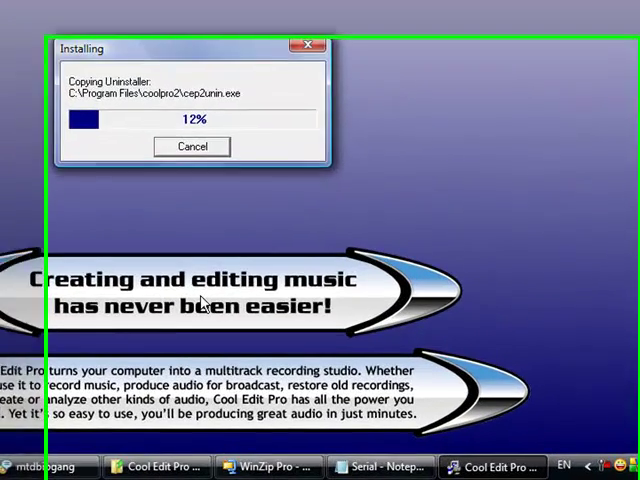